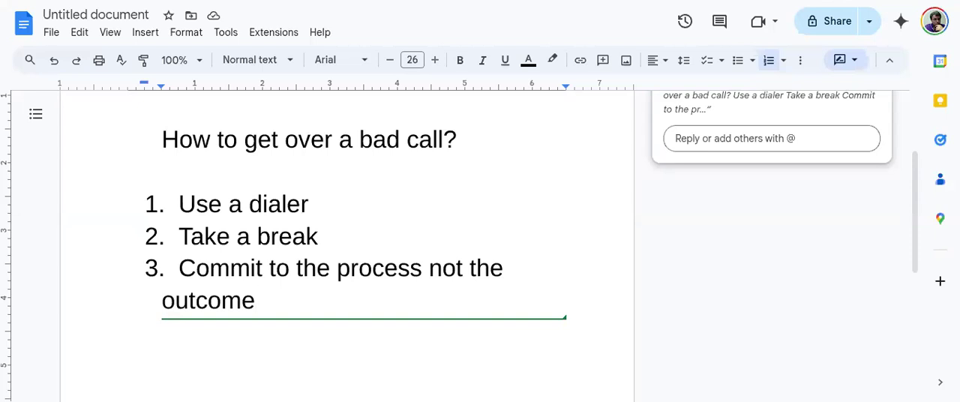
click(257, 300)
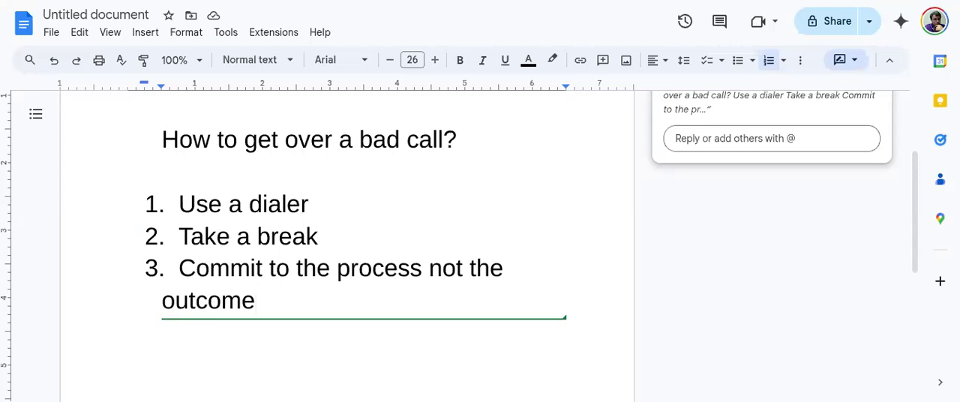
mouse_move(486, 4)
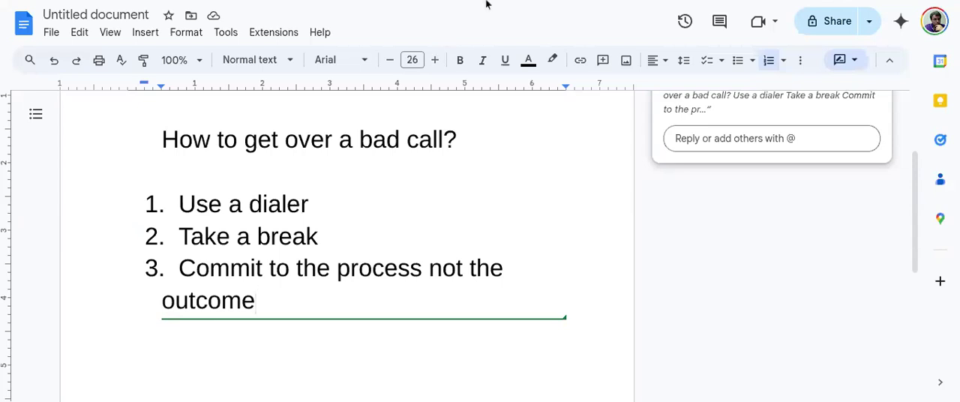